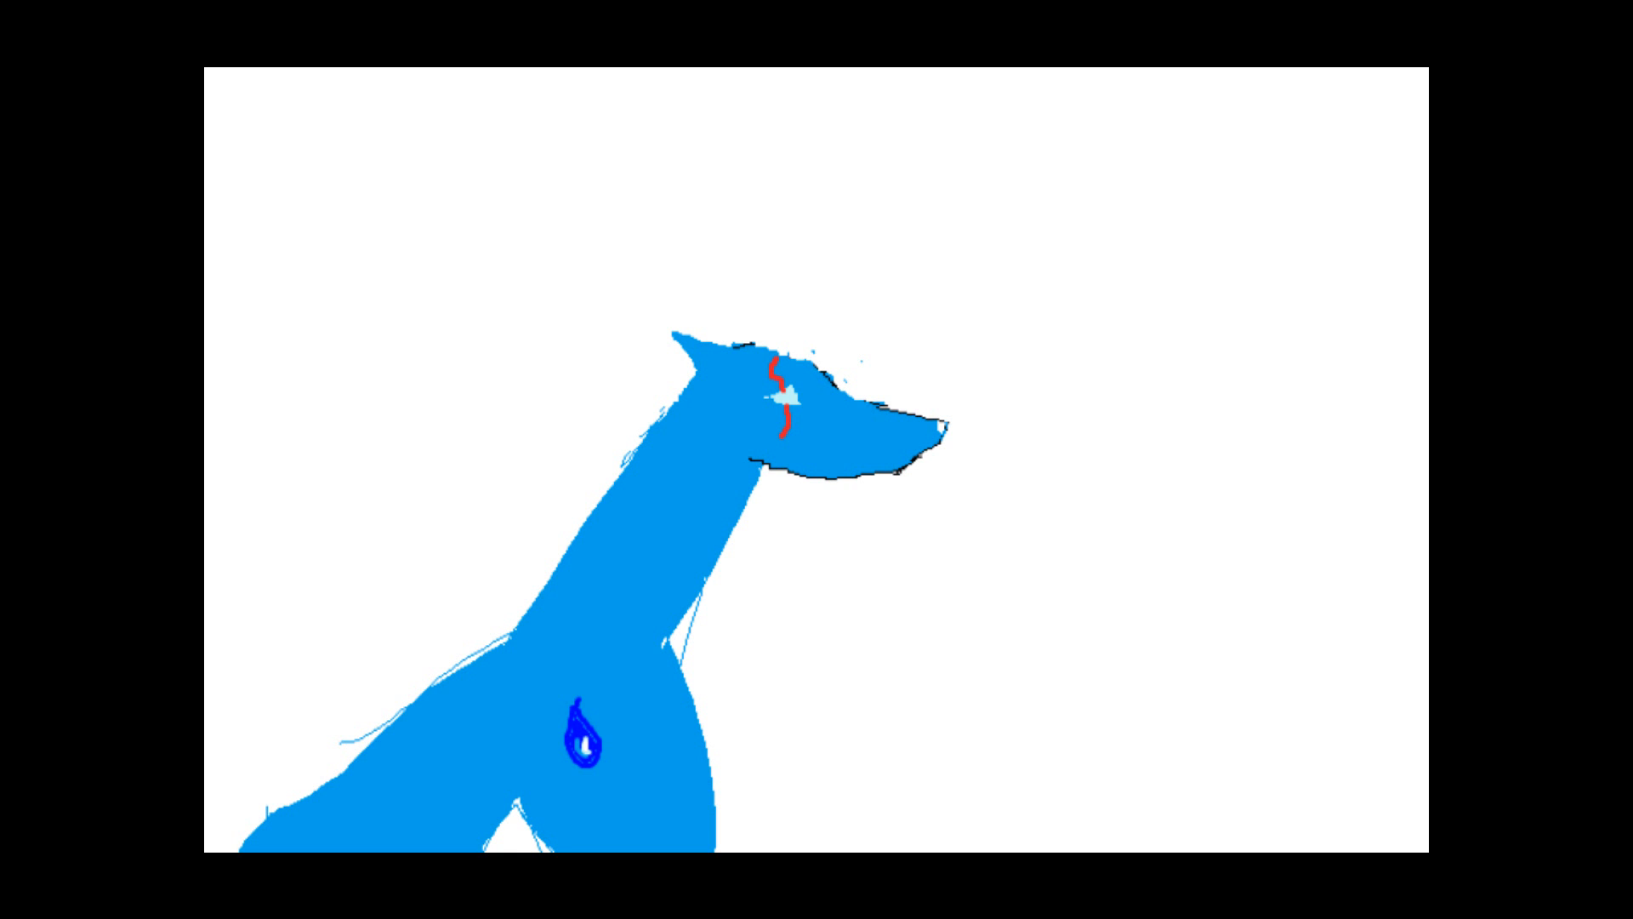
{"action": "type", "text": "Eglantine"}
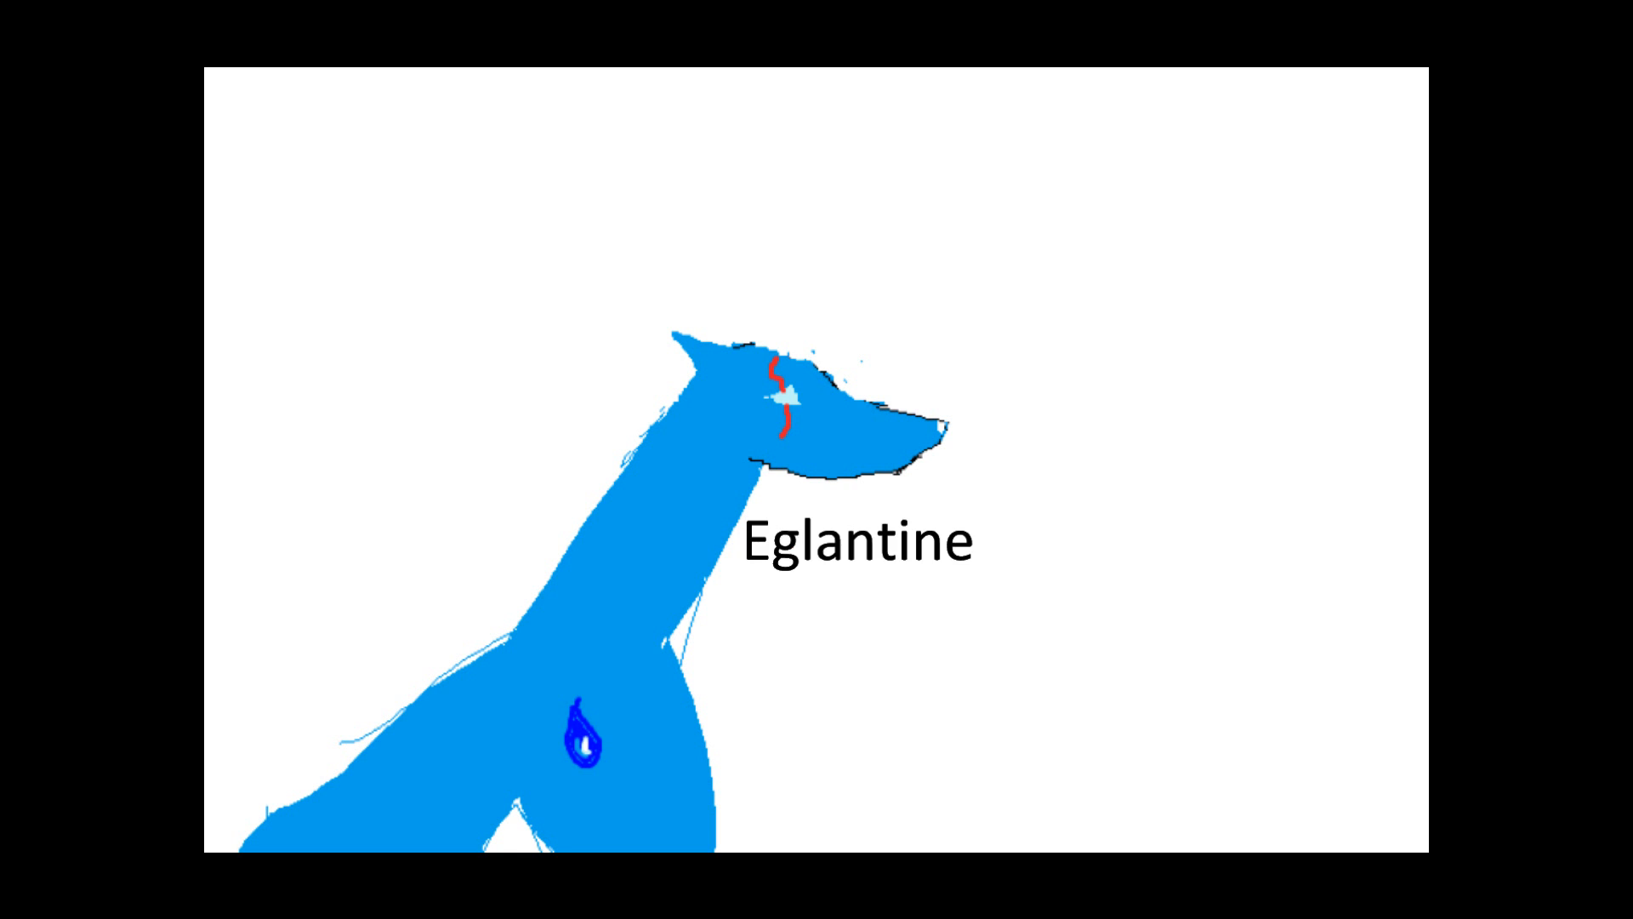